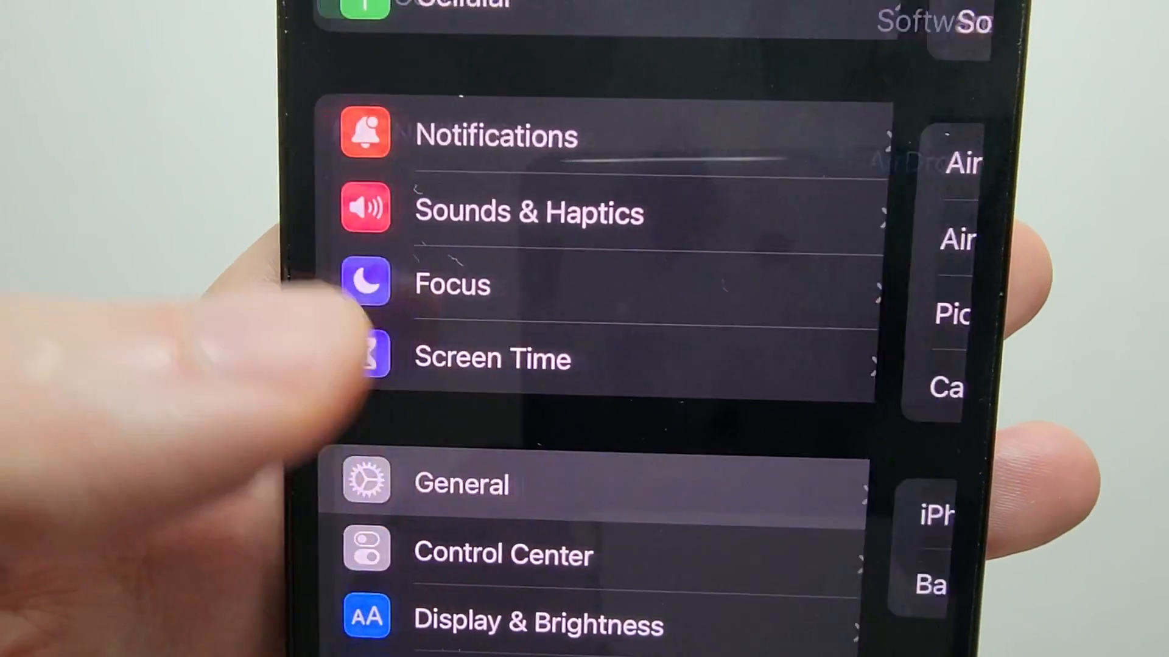
Go to the General section of Settings.
{"action": "left_click", "coordinate": [460, 483]}
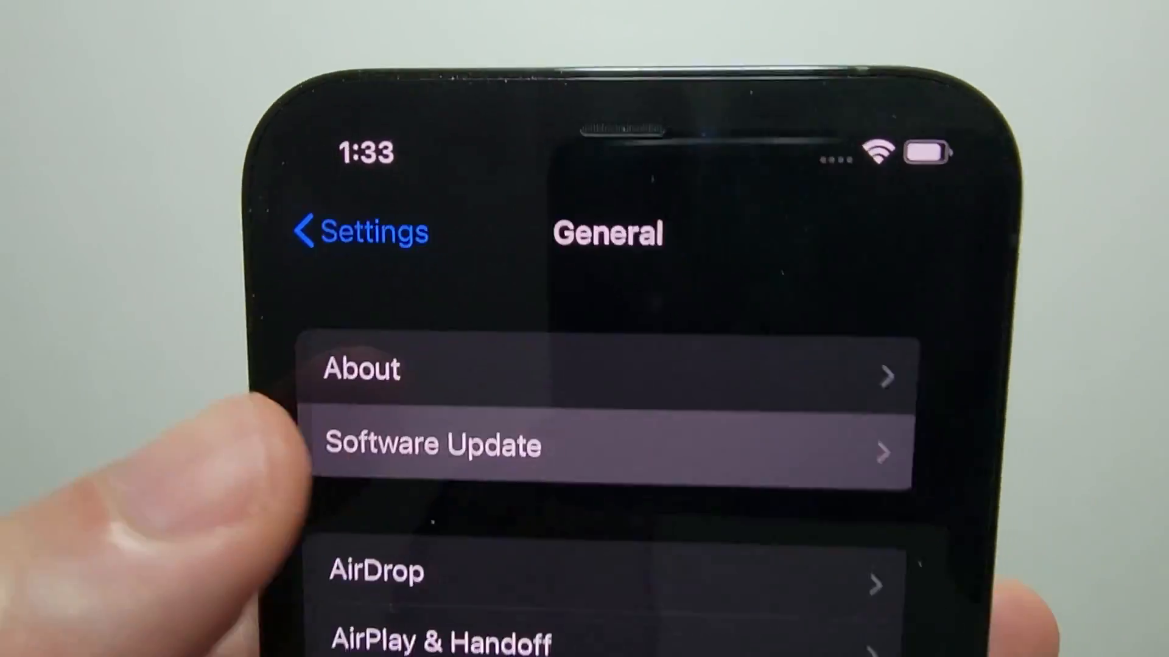
Show the available iOS 16.0 update and scroll to its Download and Install option.
{"action": "left_click", "coordinate": [432, 446]}
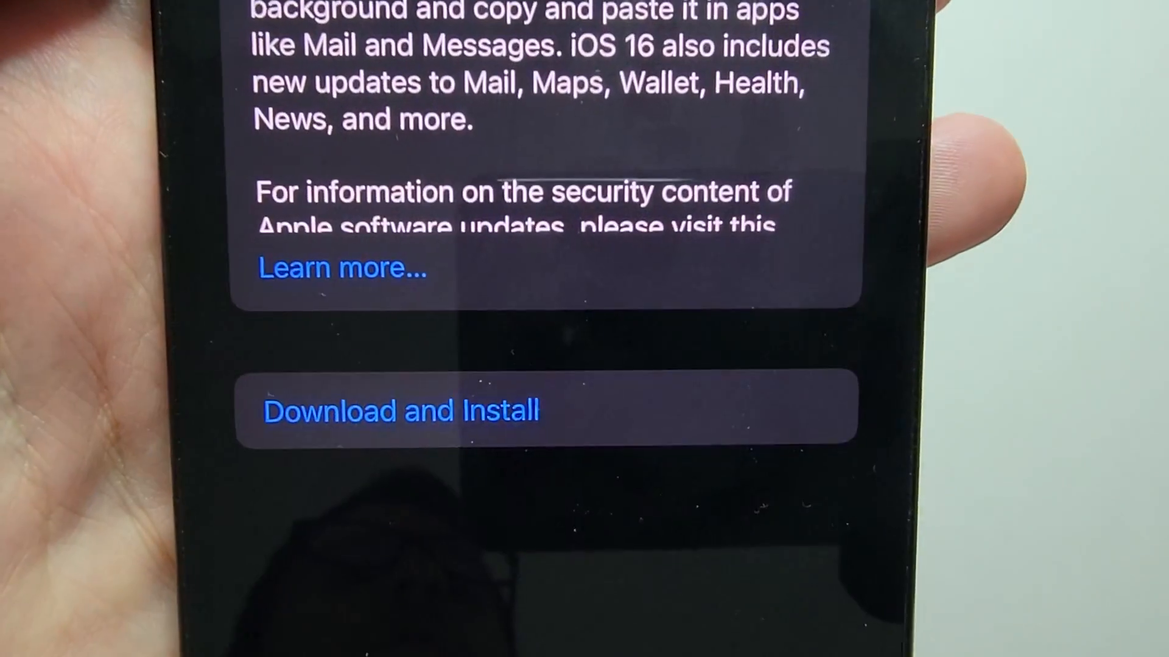
{"action": "scroll", "scroll_direction": "up", "scroll_amount": 3}
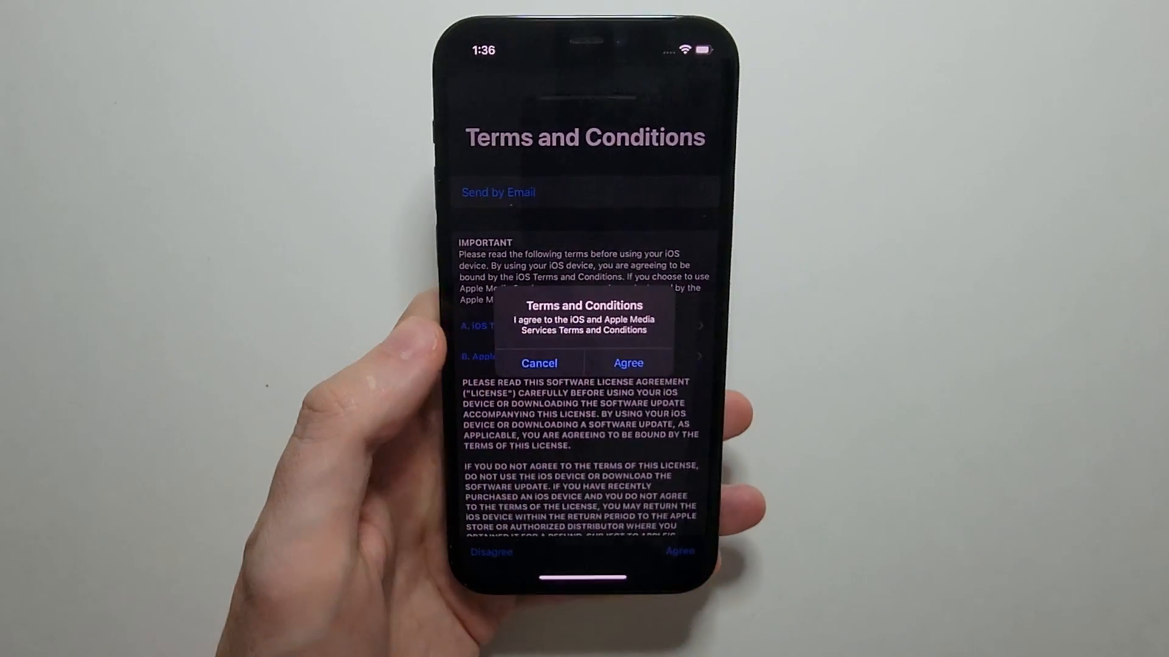
Agree to the iOS and Apple Media Services terms so the iOS 16.0 download begins.
{"action": "left_click", "coordinate": [628, 363]}
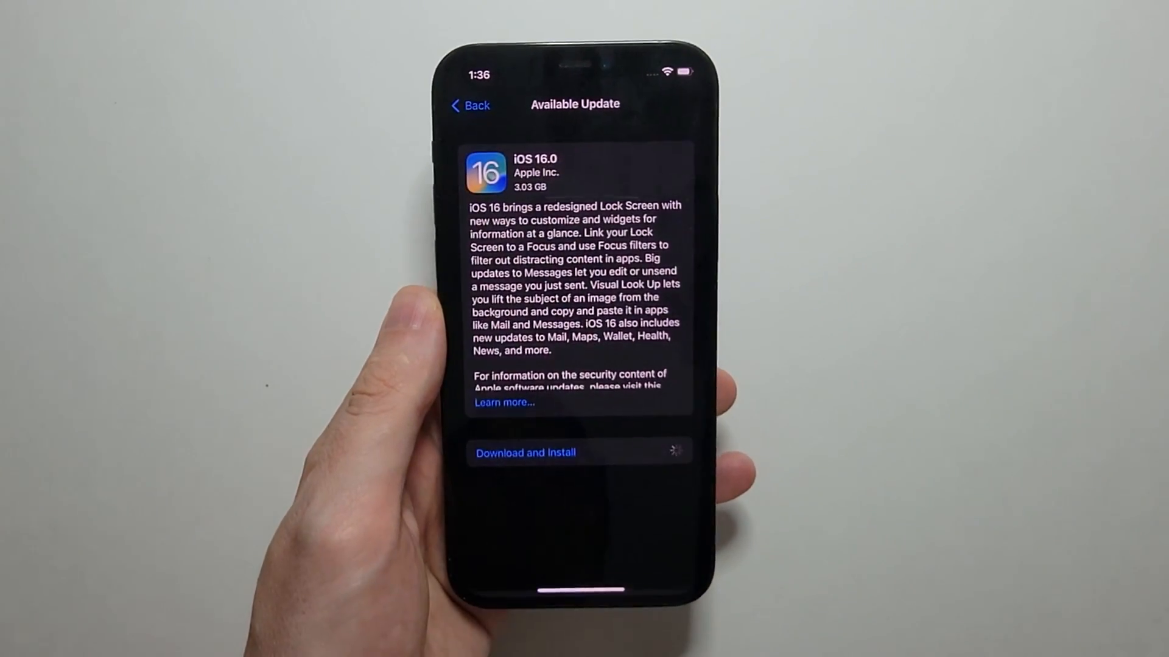